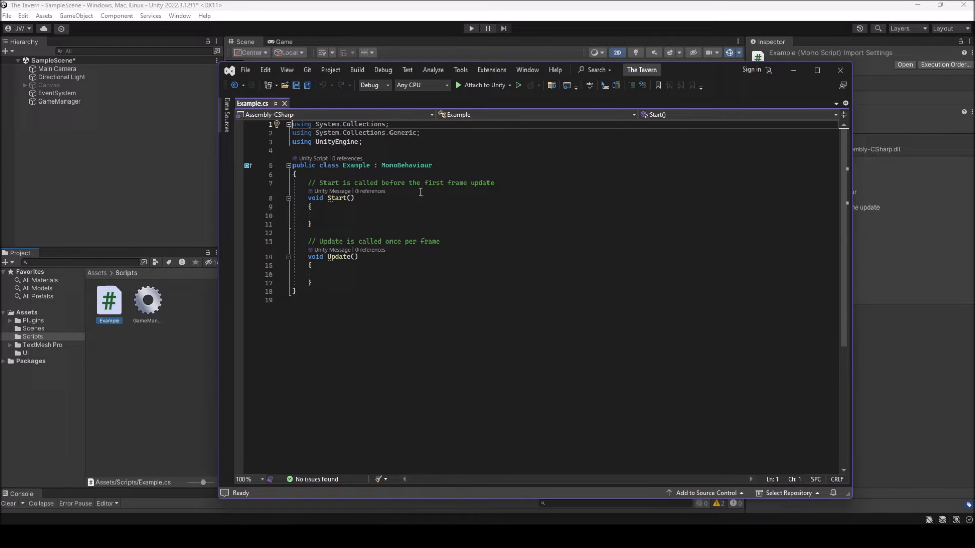
mouse_move(519, 197)
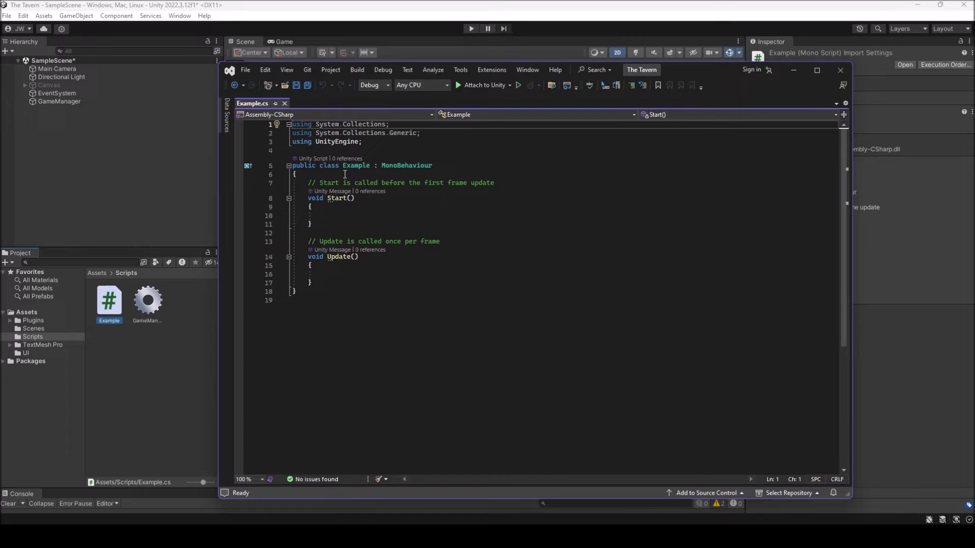
mouse_move(409, 197)
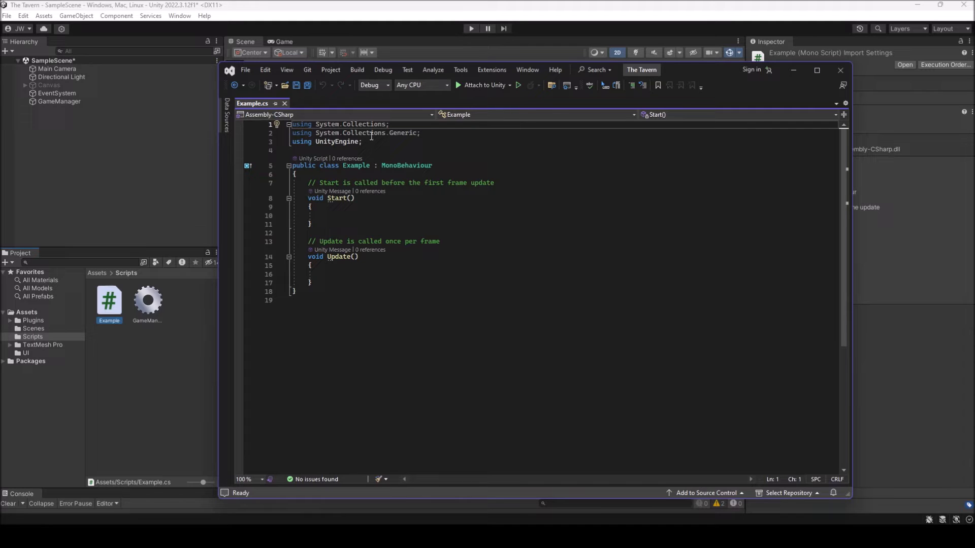
mouse_move(477, 245)
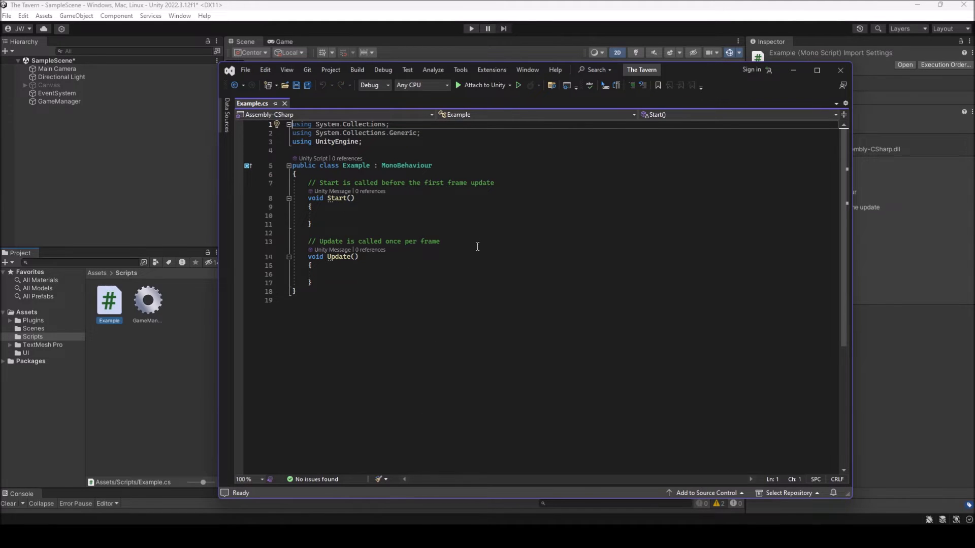
mouse_move(405, 251)
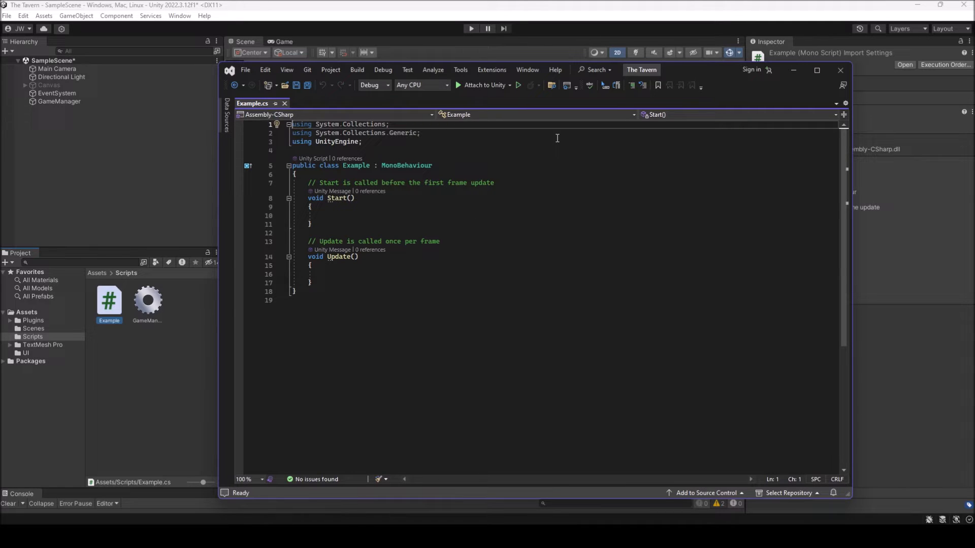
mouse_move(550, 135)
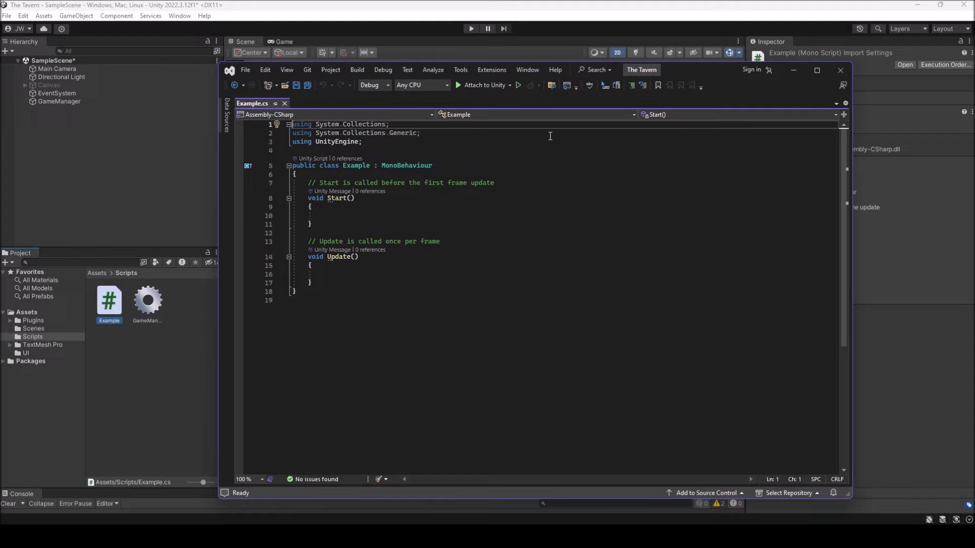
mouse_move(506, 117)
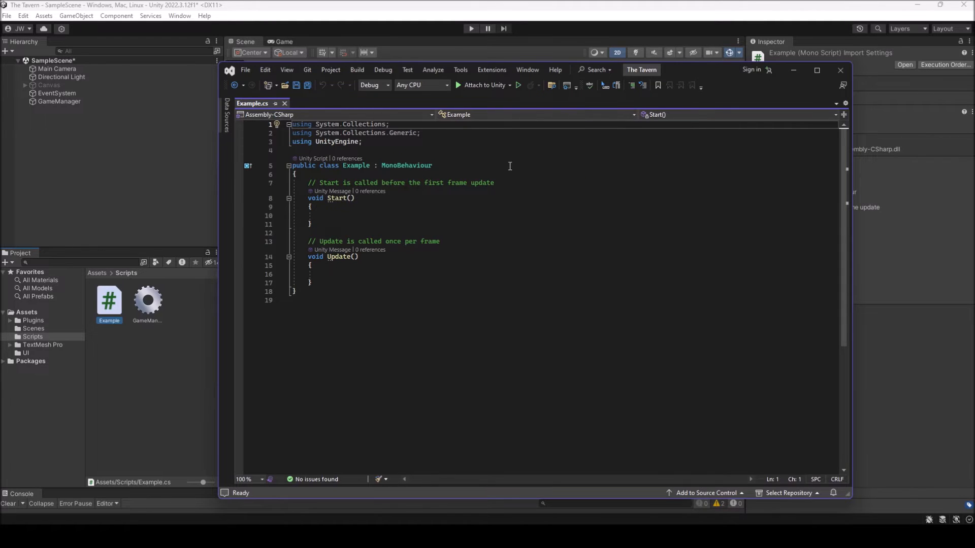
mouse_move(460, 70)
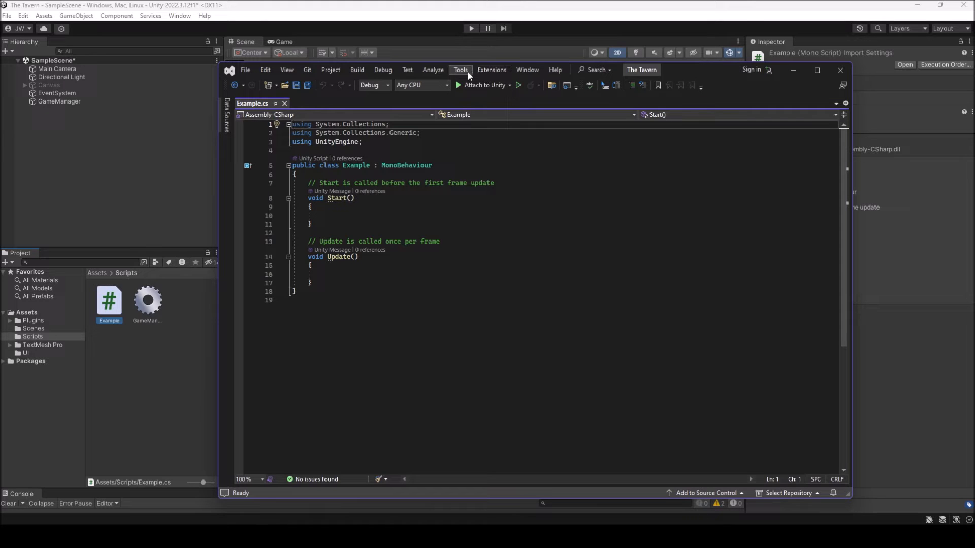
Step: Reach Options > Text Editor > All Languages > CodeLens and uncheck Enable CodeLens
left_click(460, 69)
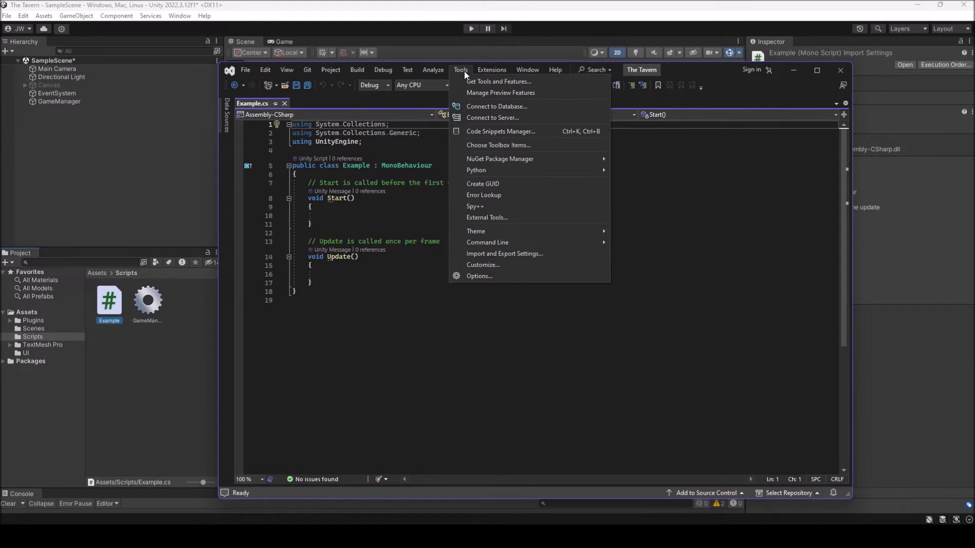
mouse_move(478, 277)
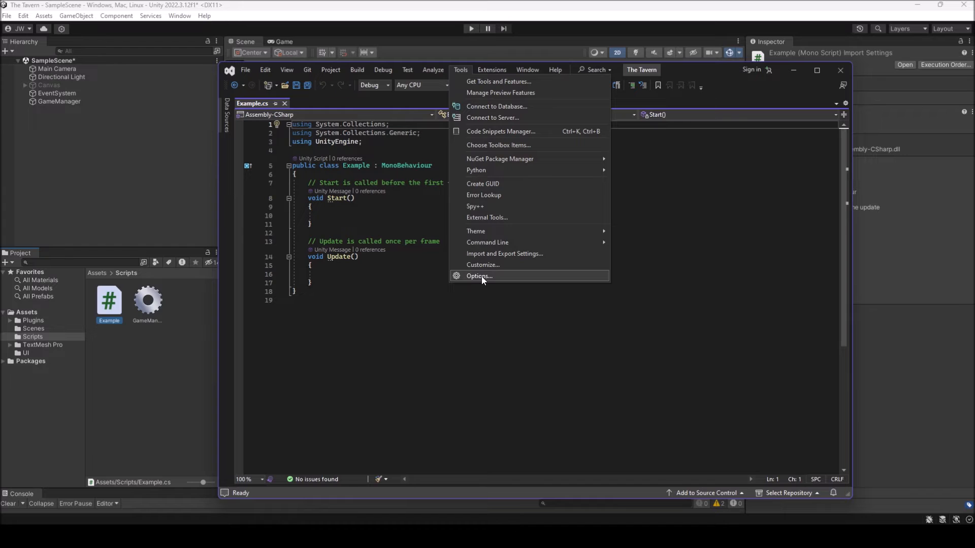
left_click(478, 277)
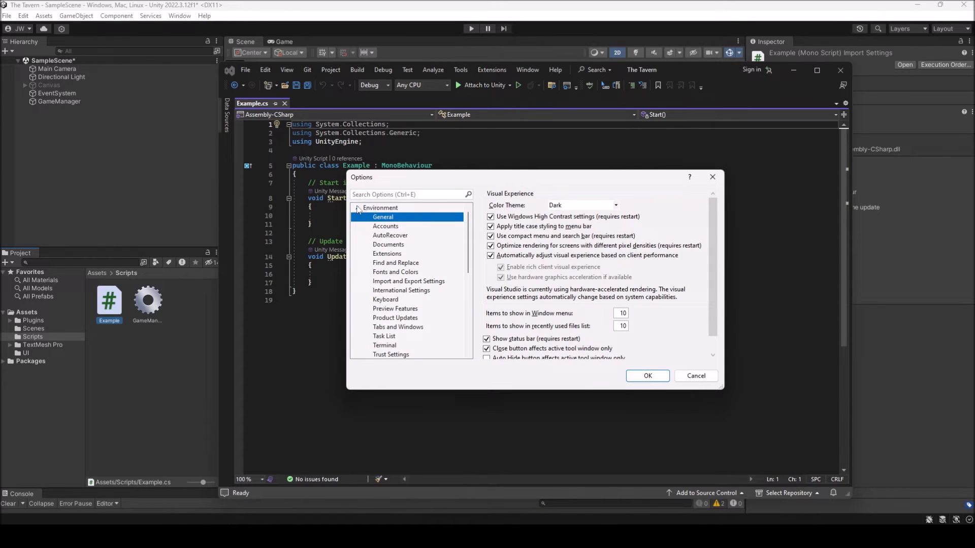
left_click(358, 207)
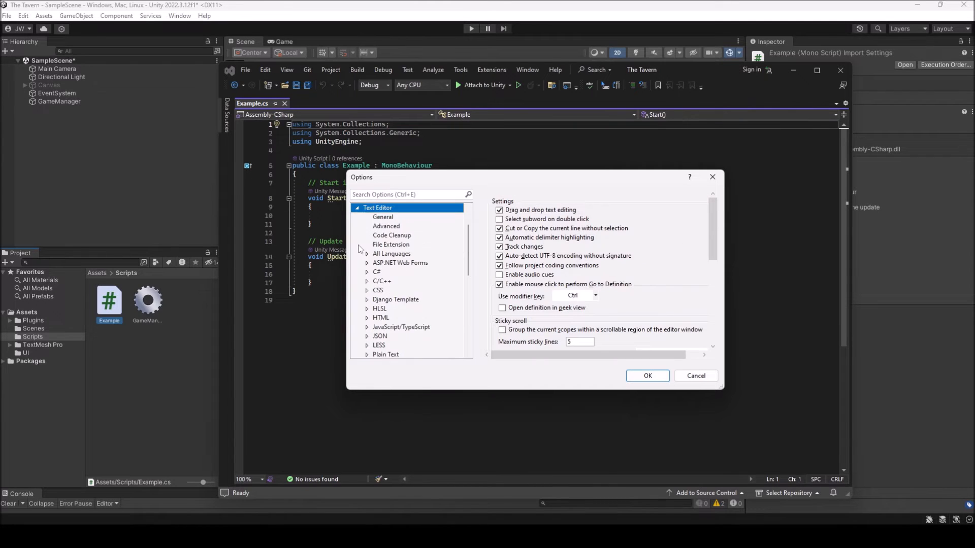
mouse_move(390, 235)
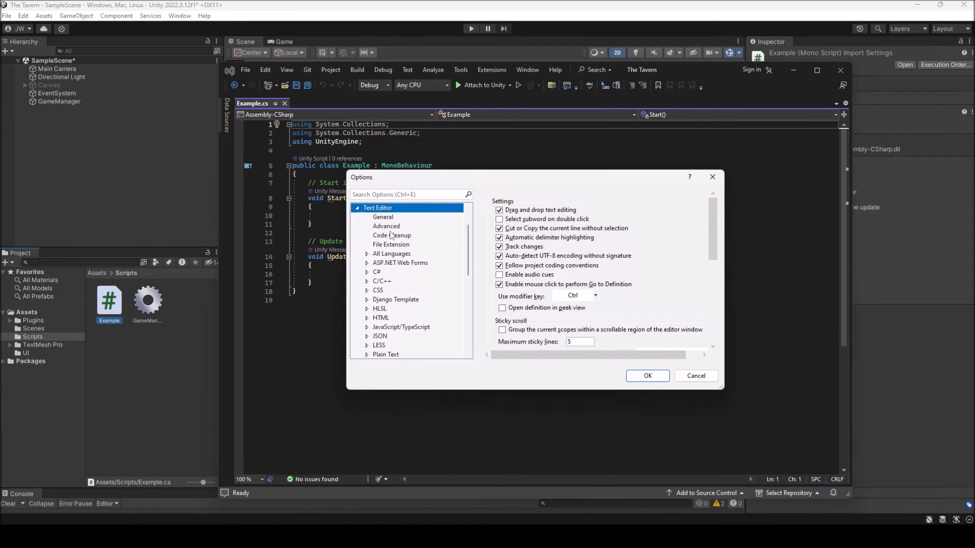
left_click(391, 254)
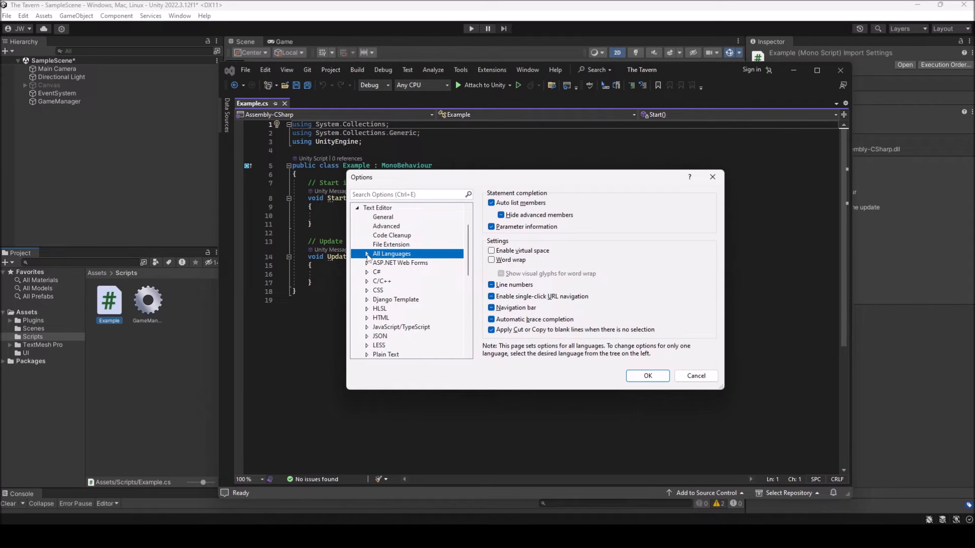
left_click(367, 254)
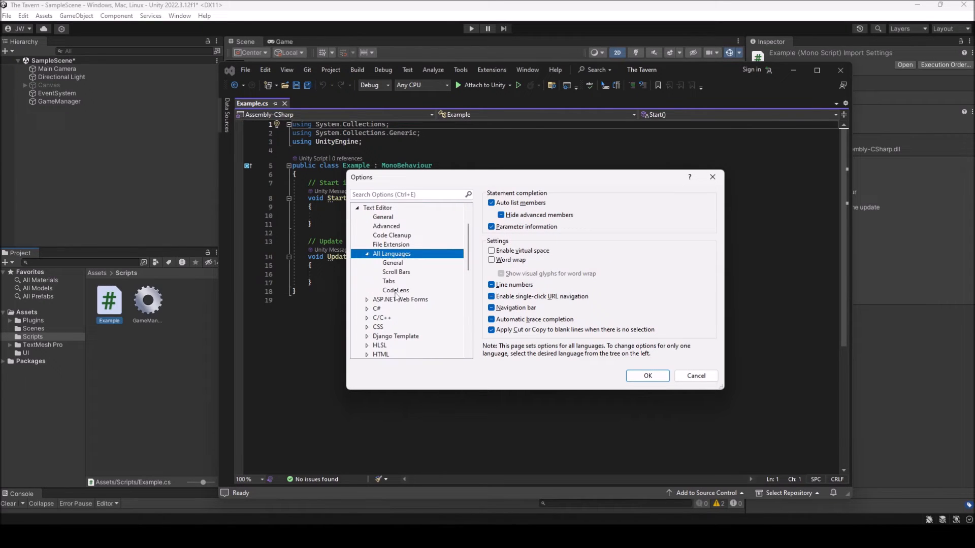
left_click(395, 290)
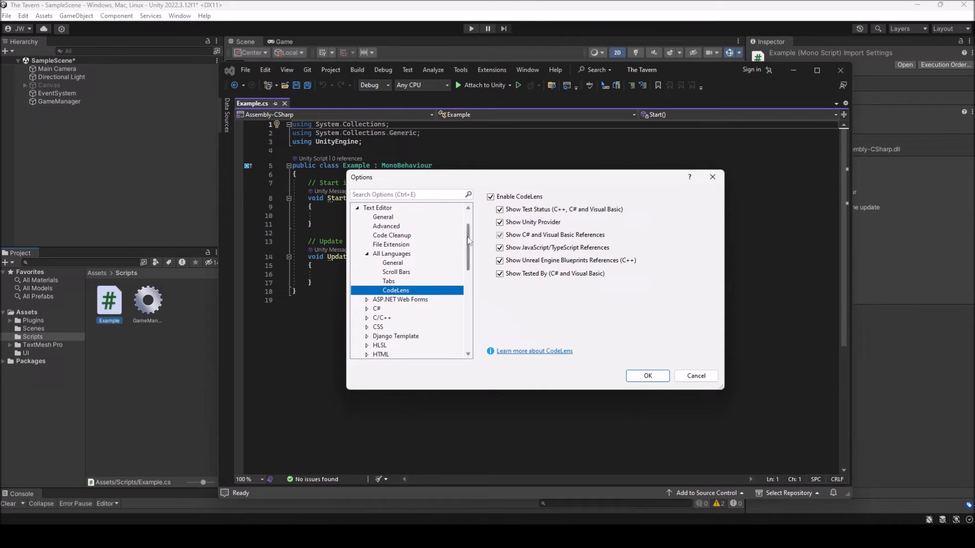
left_click(491, 196)
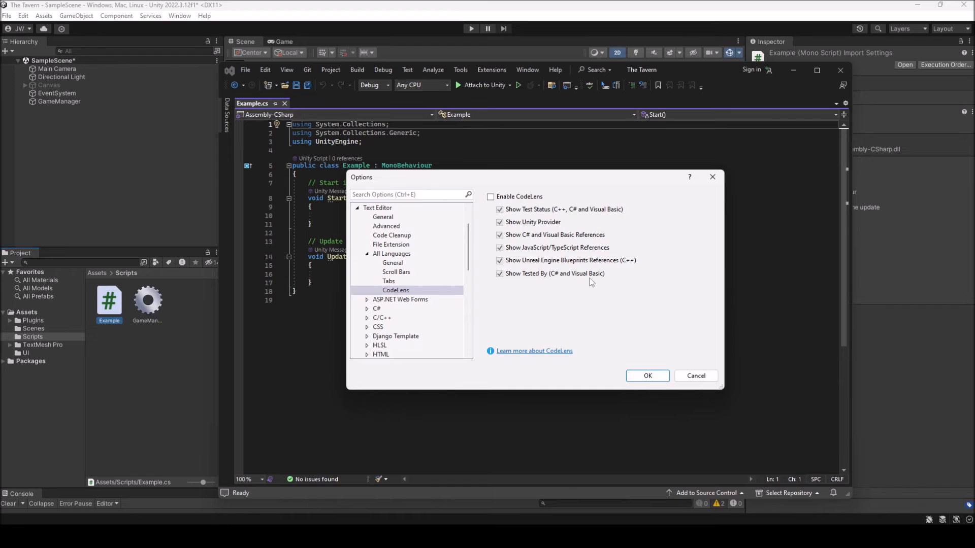
mouse_move(594, 278)
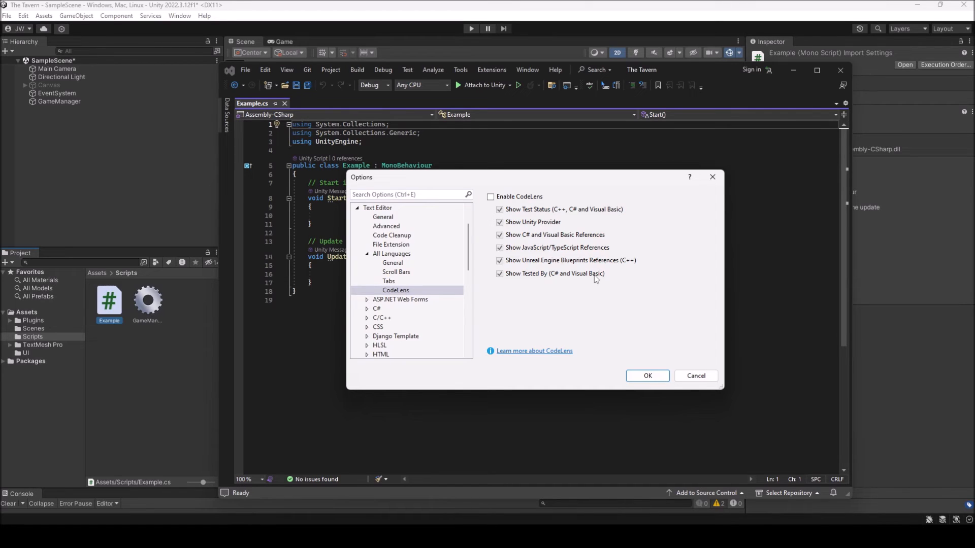
mouse_move(600, 267)
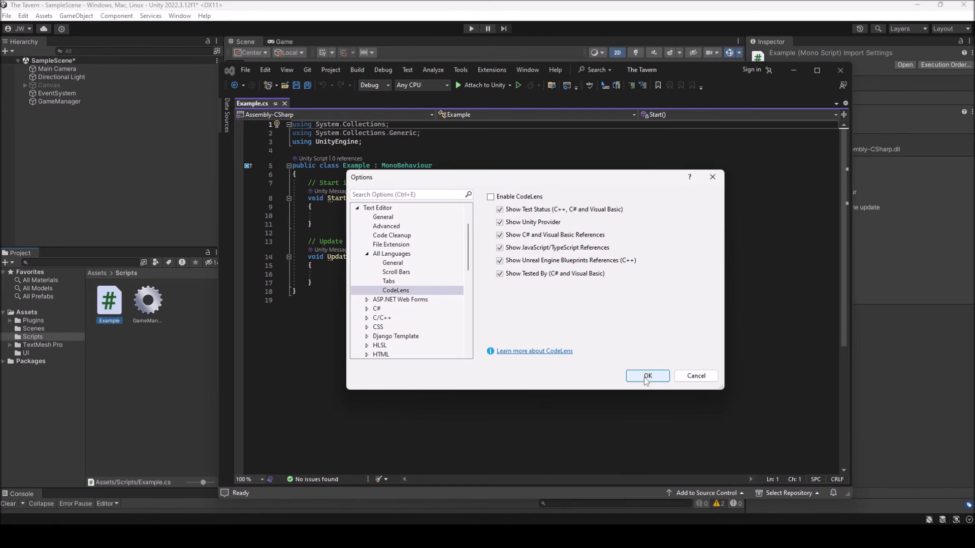
Step: Confirm with OK so Example.cs shows without CodeLens reference annotations
left_click(647, 376)
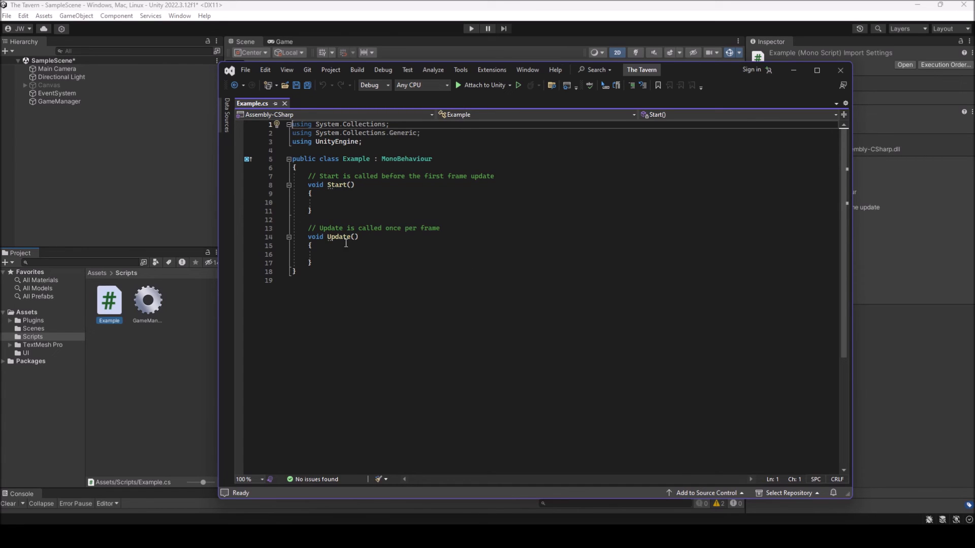
mouse_move(840, 70)
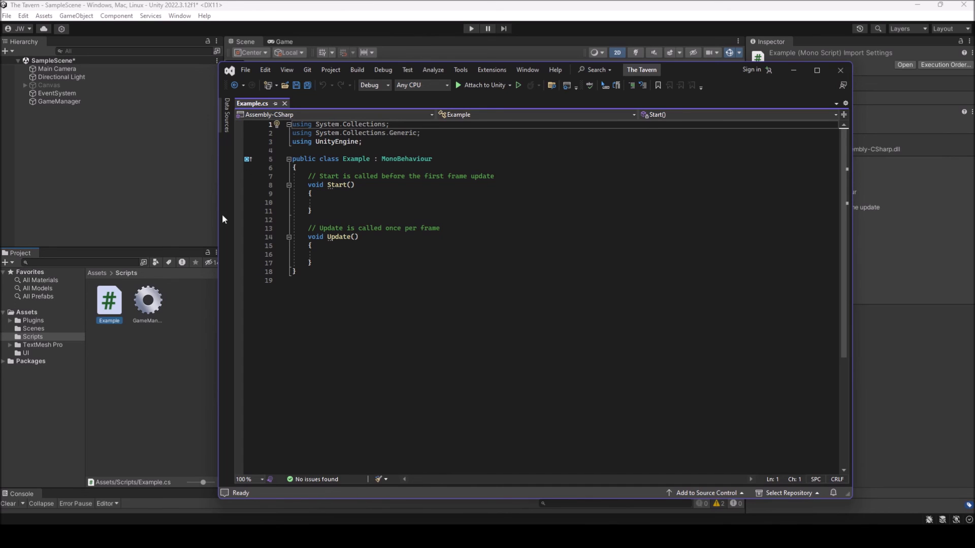
mouse_move(137, 320)
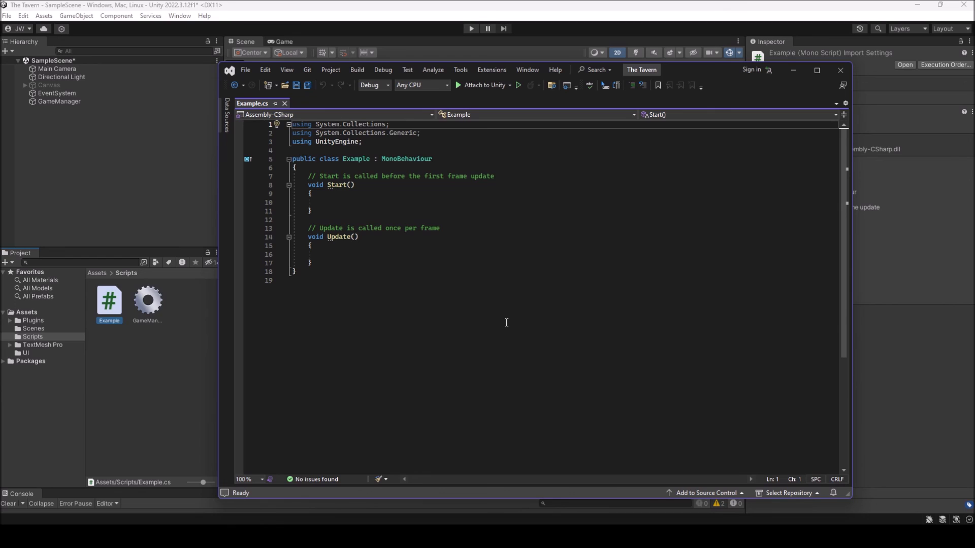
mouse_move(519, 293)
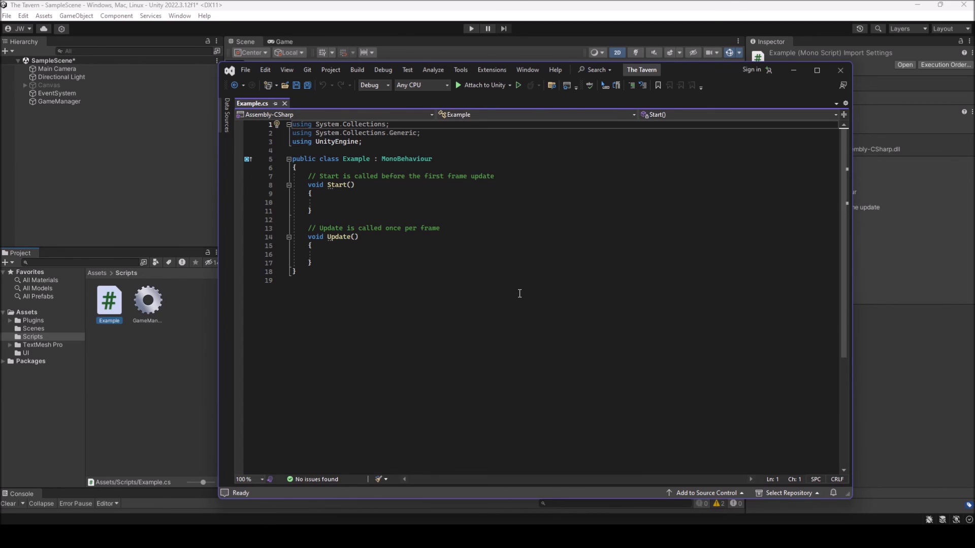
mouse_move(575, 199)
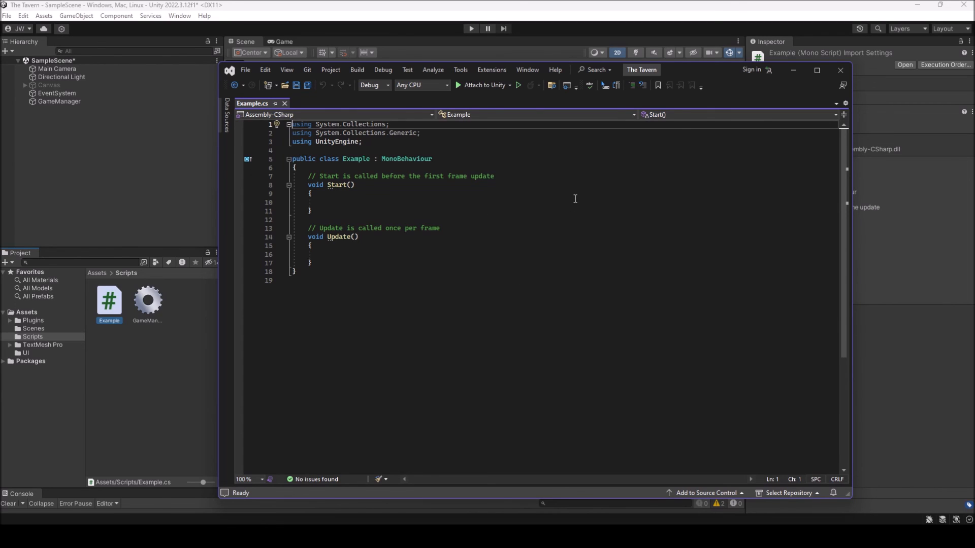